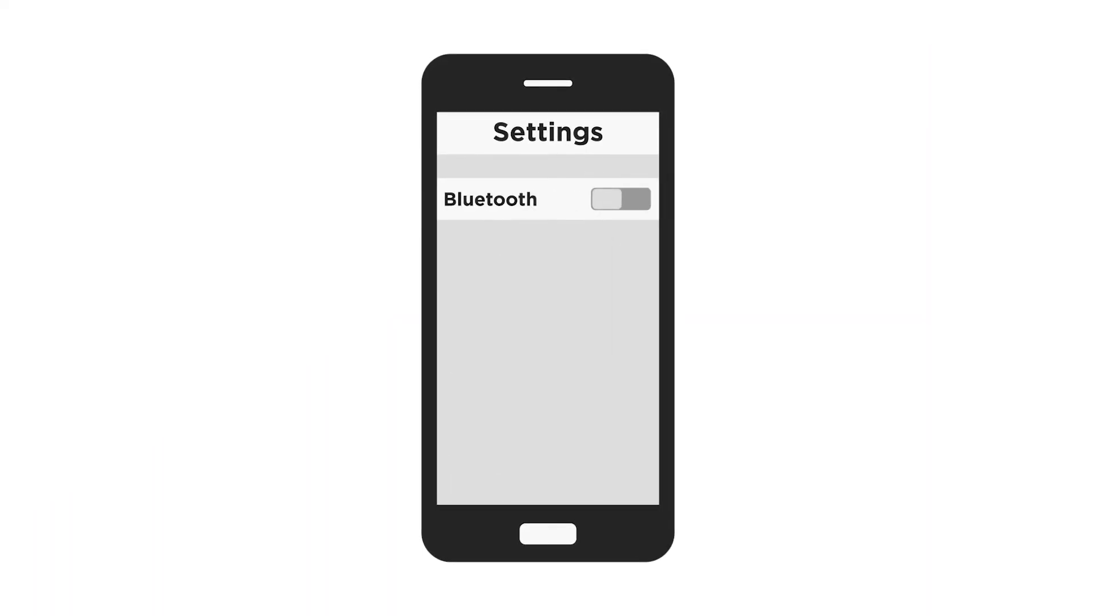
click(621, 199)
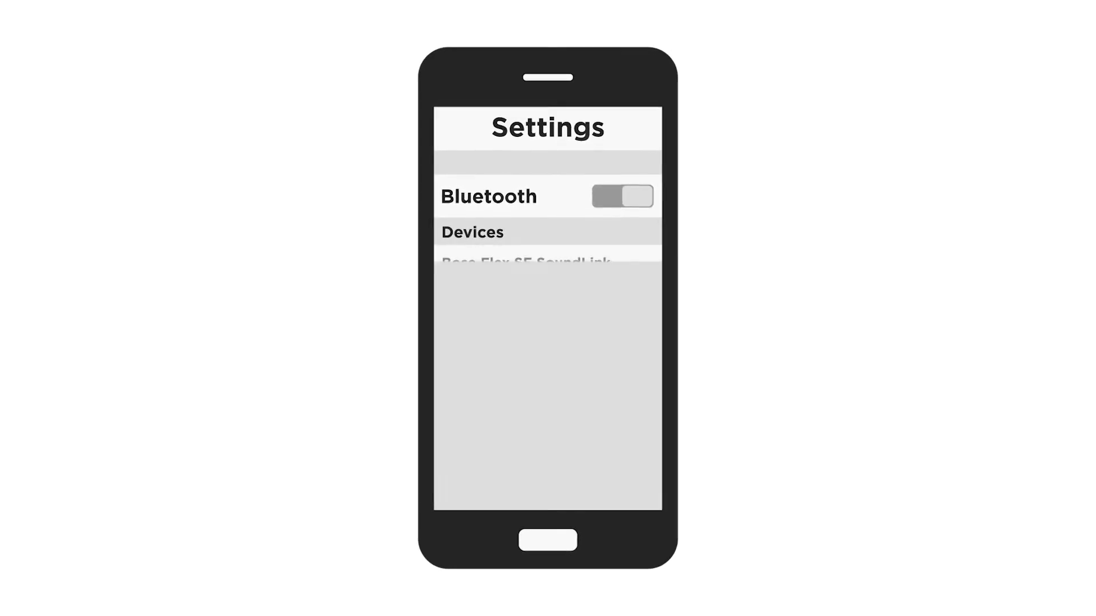
click(525, 265)
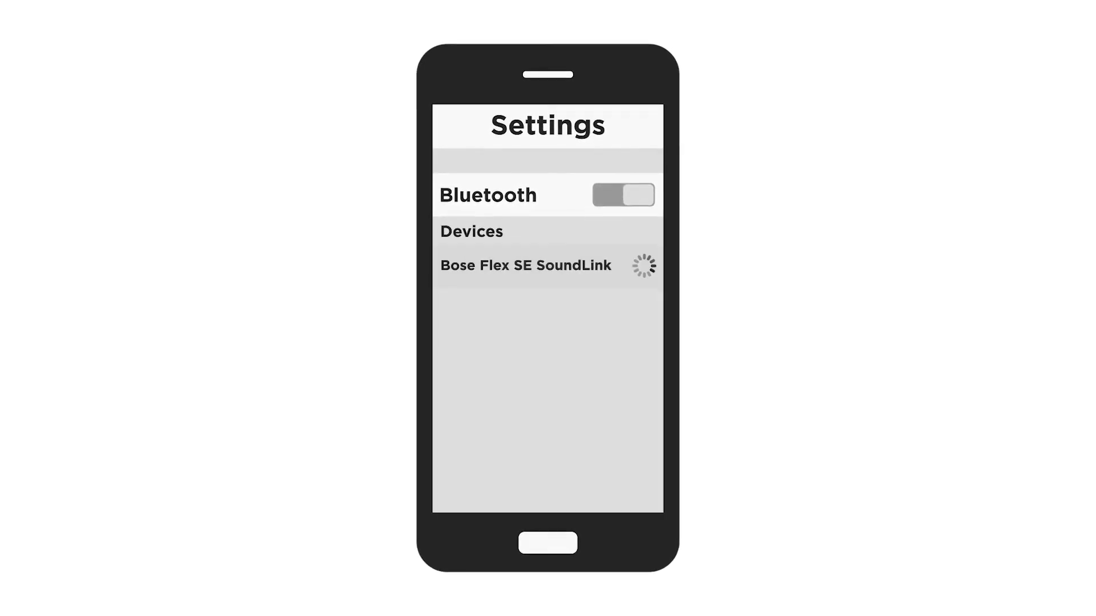